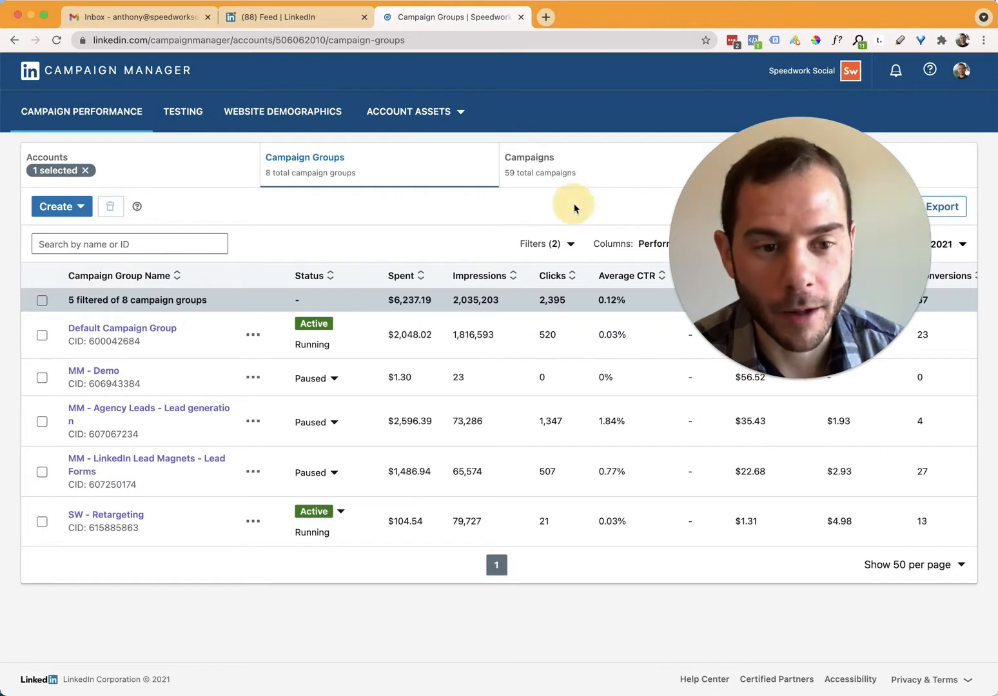
{"action": "mouse_move", "coordinate": [454, 256]}
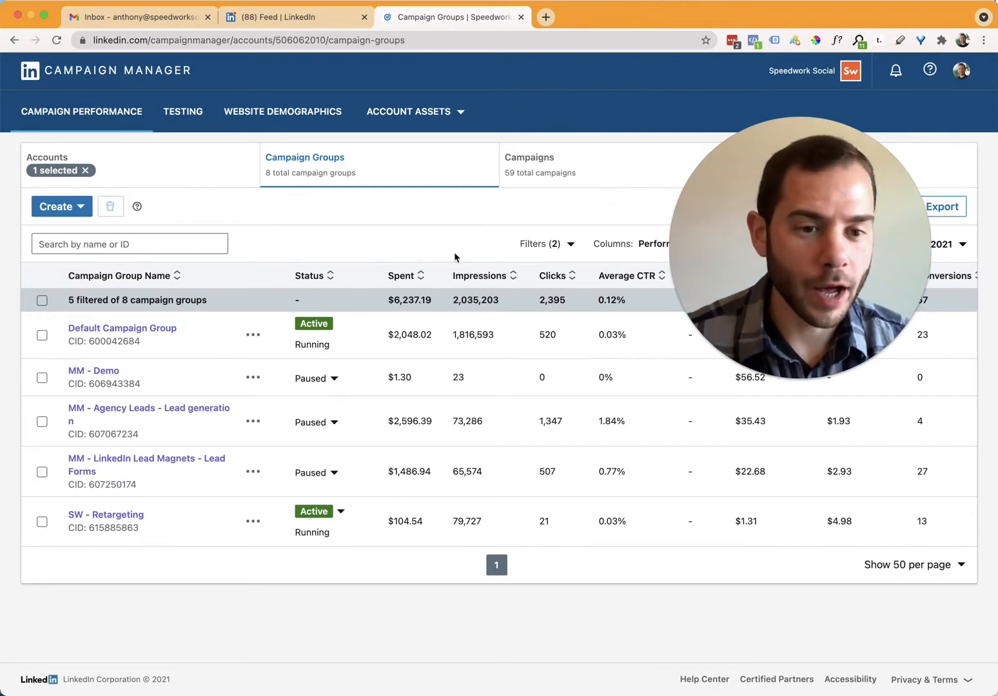
{"action": "mouse_move", "coordinate": [510, 205]}
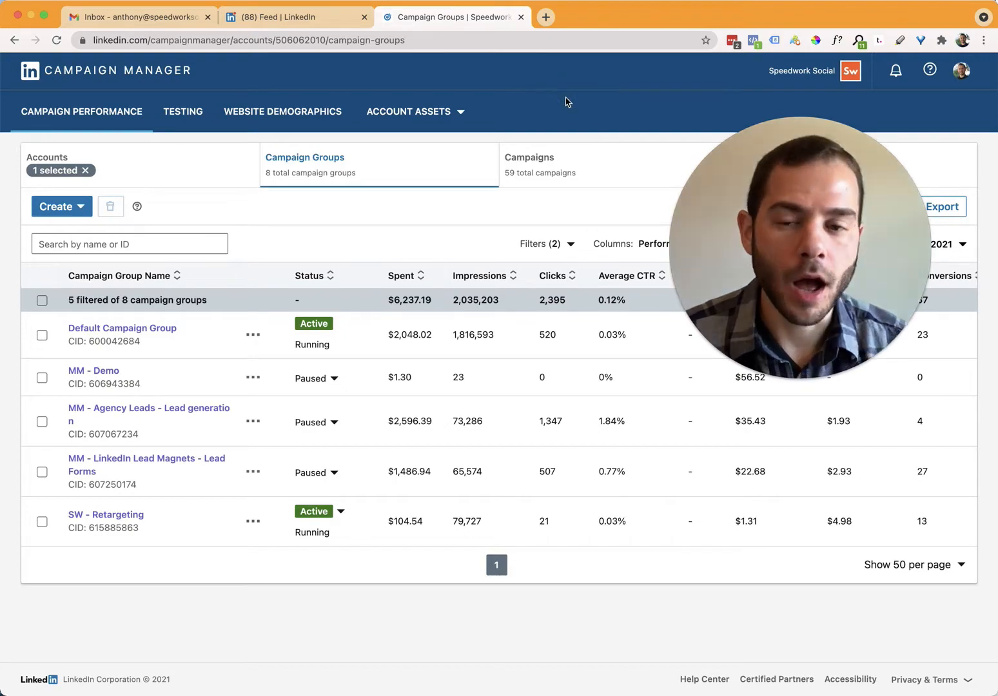
Step: Open the full list of all 74 ad accounts in a new tab
{"action": "left_click", "coordinate": [701, 17]}
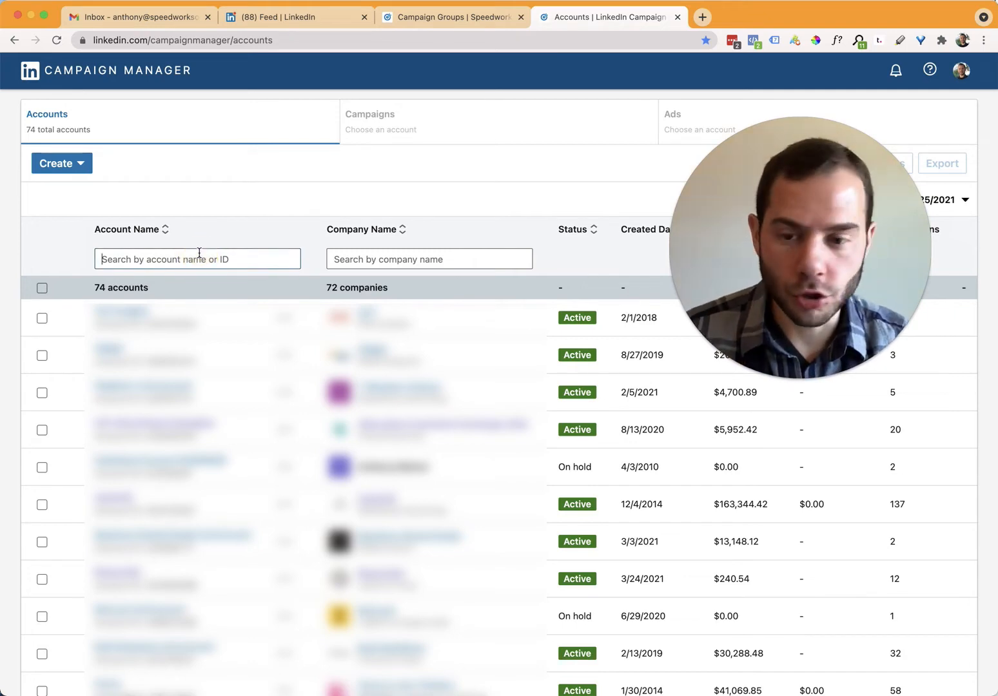
Step: Filter the accounts by 'Speedwork' and open the Speedwork Social account
{"action": "type", "text": "Speedwork"}
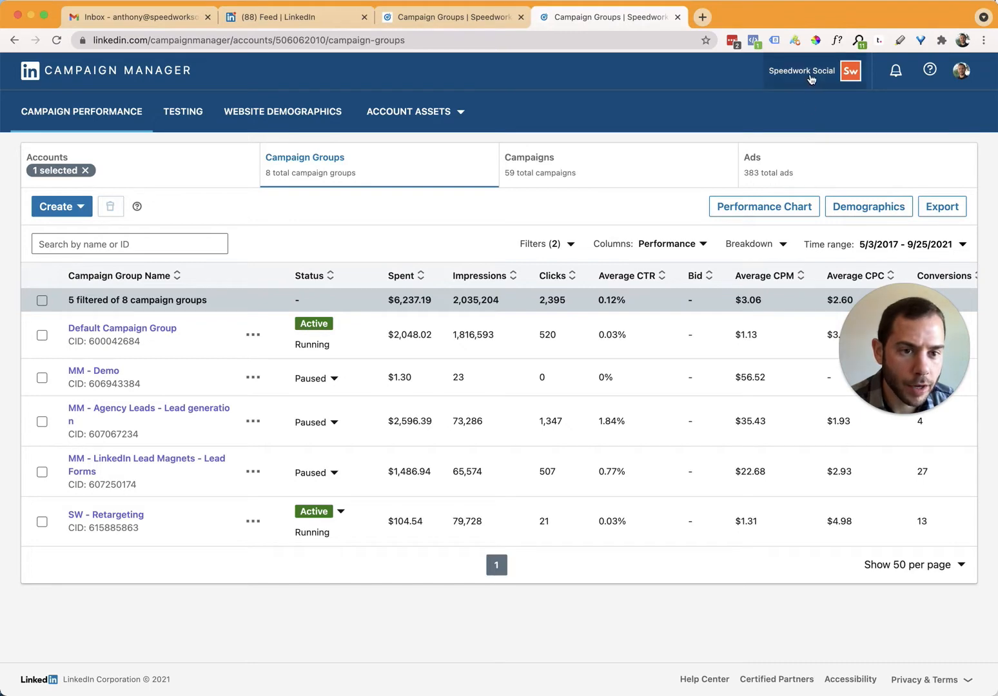
Step: Open Manage access for Speedwork Social and put User Permissions into edit mode
{"action": "left_click", "coordinate": [811, 71]}
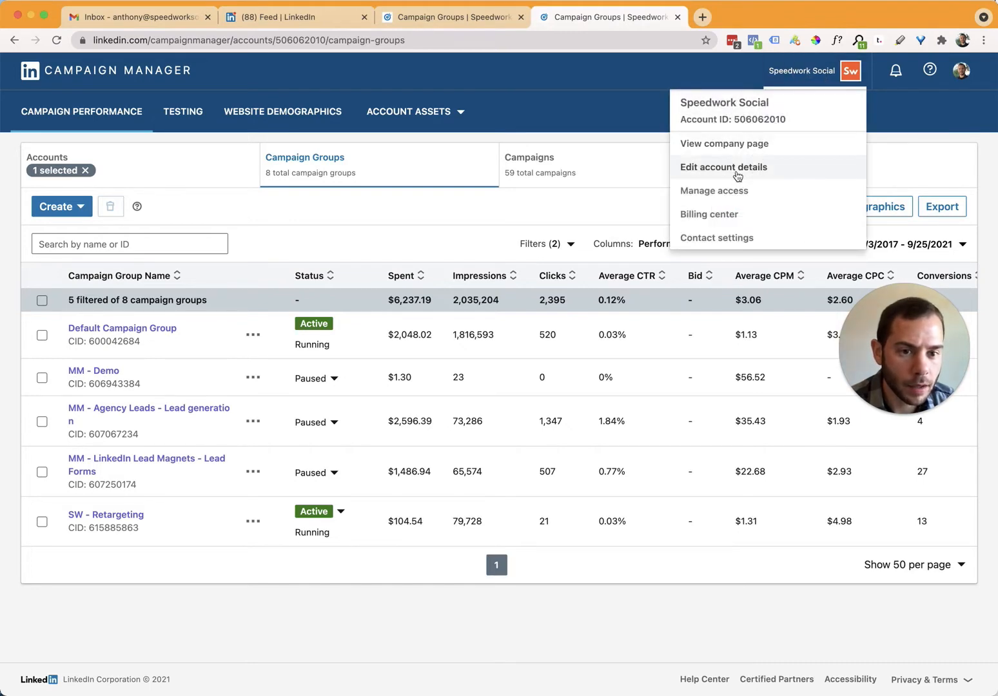
{"action": "left_click", "coordinate": [713, 190]}
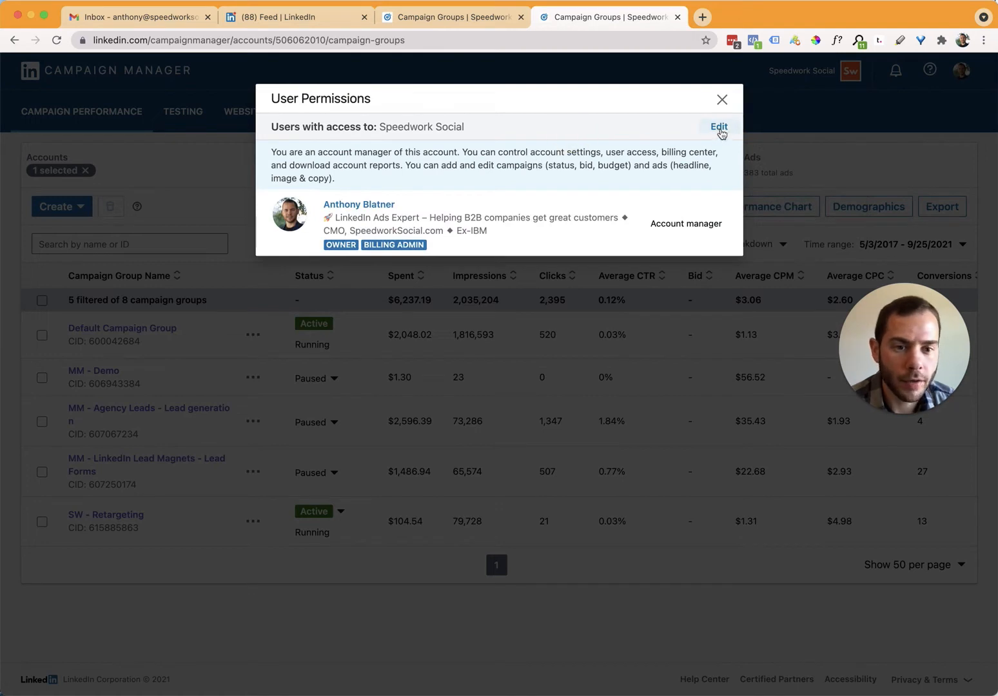
{"action": "left_click", "coordinate": [718, 126]}
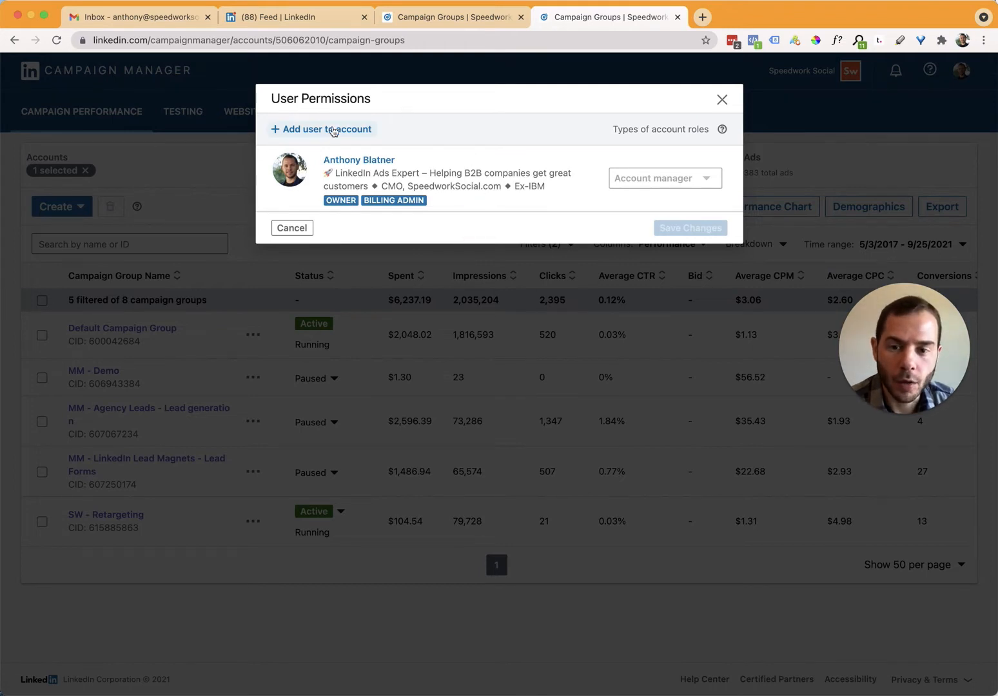
Step: Start adding a user and search for 'Anthony Blatner'
{"action": "left_click", "coordinate": [320, 129]}
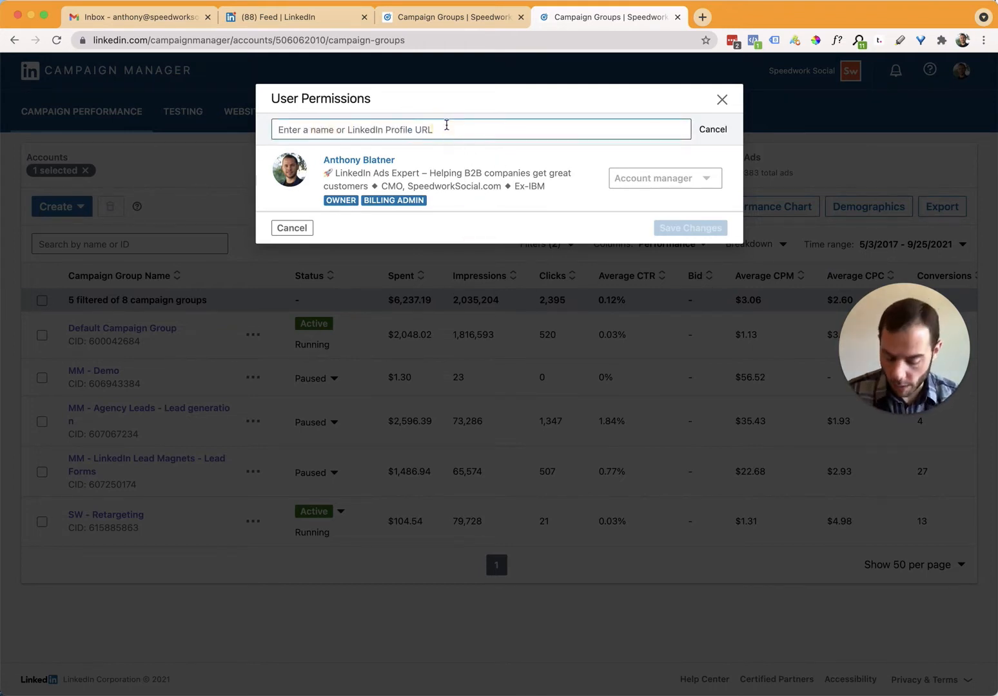
{"action": "type", "text": "AnthonyBlatn"}
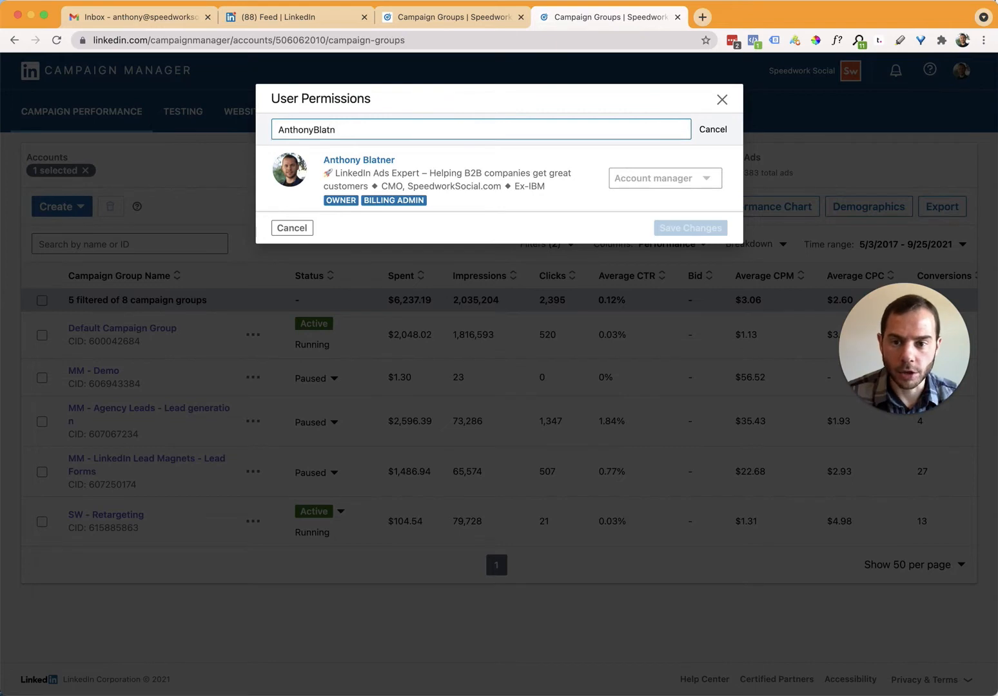
{"action": "type", "text": "Anthony Blatner"}
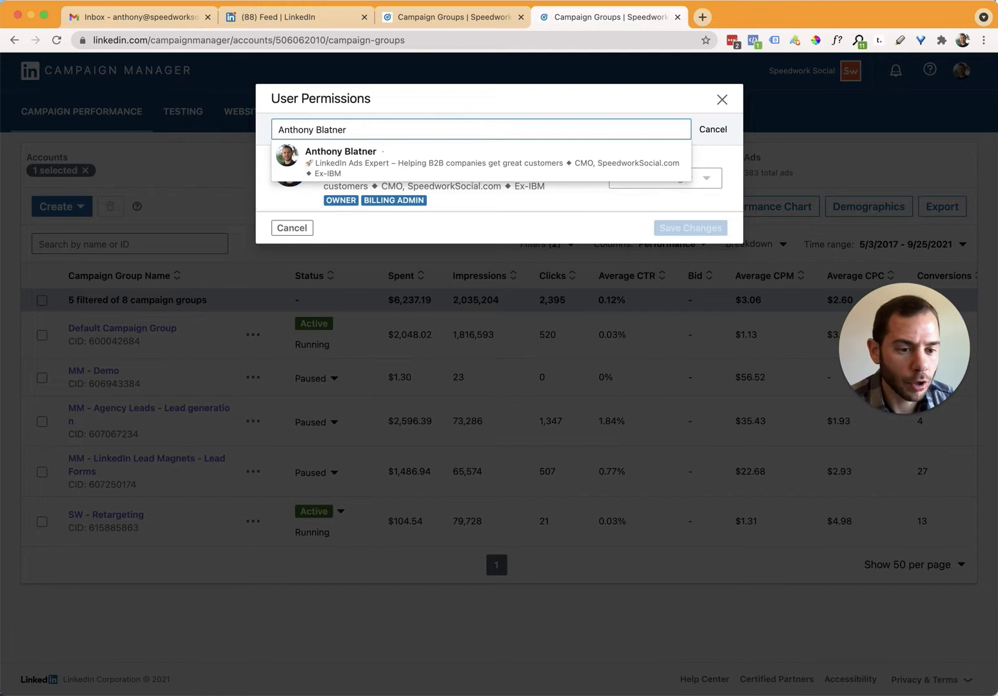
{"action": "mouse_move", "coordinate": [486, 175]}
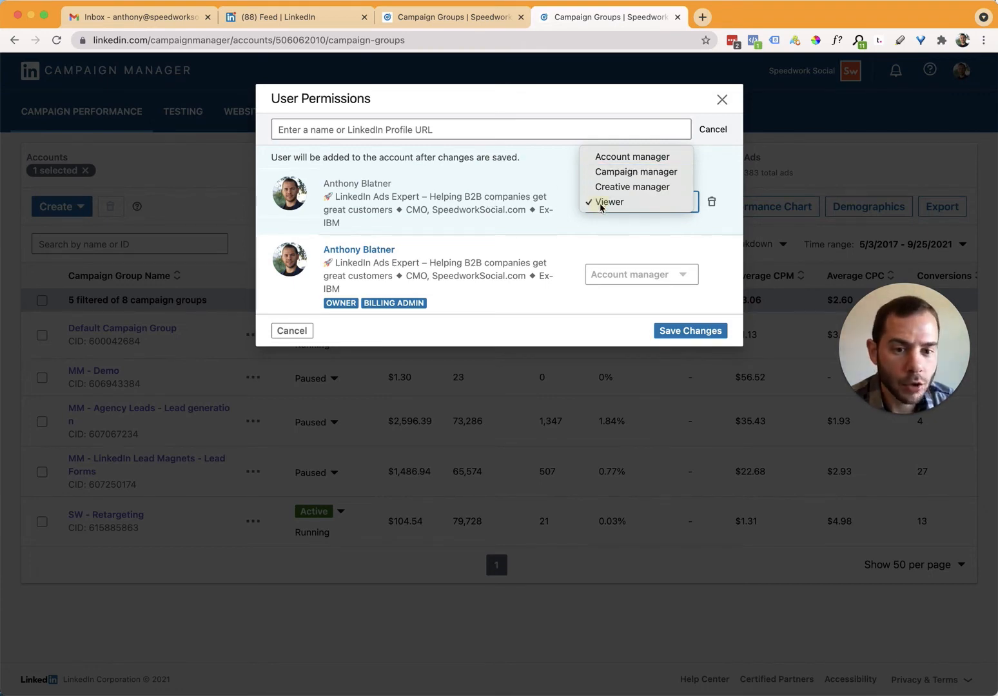
Step: Switch the new user's role from Viewer to Account manager, then cancel the unsaved changes
{"action": "left_click", "coordinate": [609, 202]}
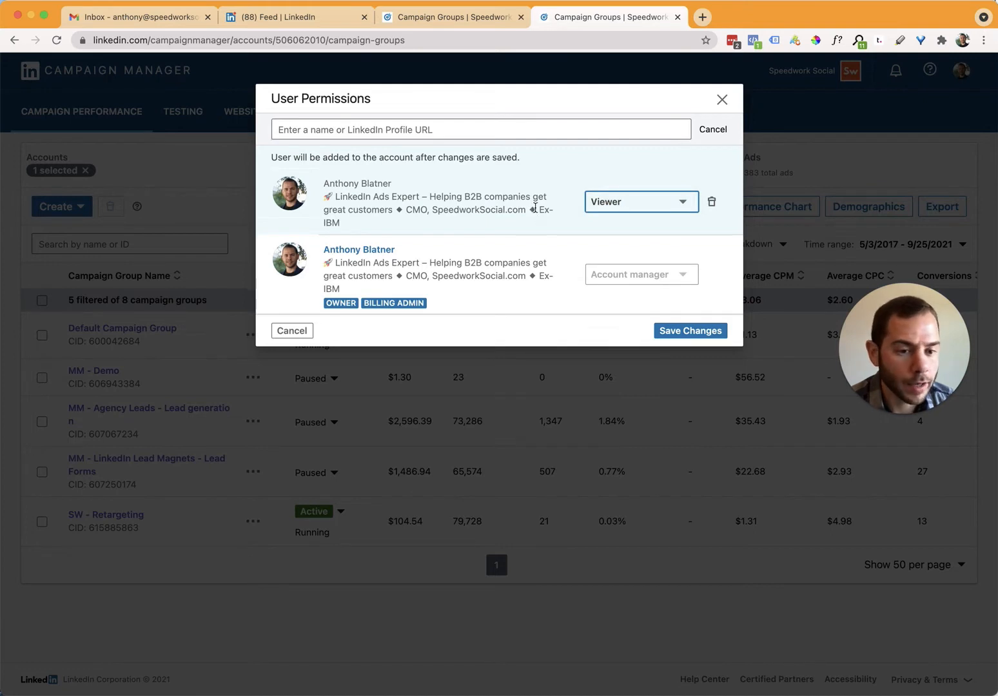
{"action": "left_click", "coordinate": [639, 201]}
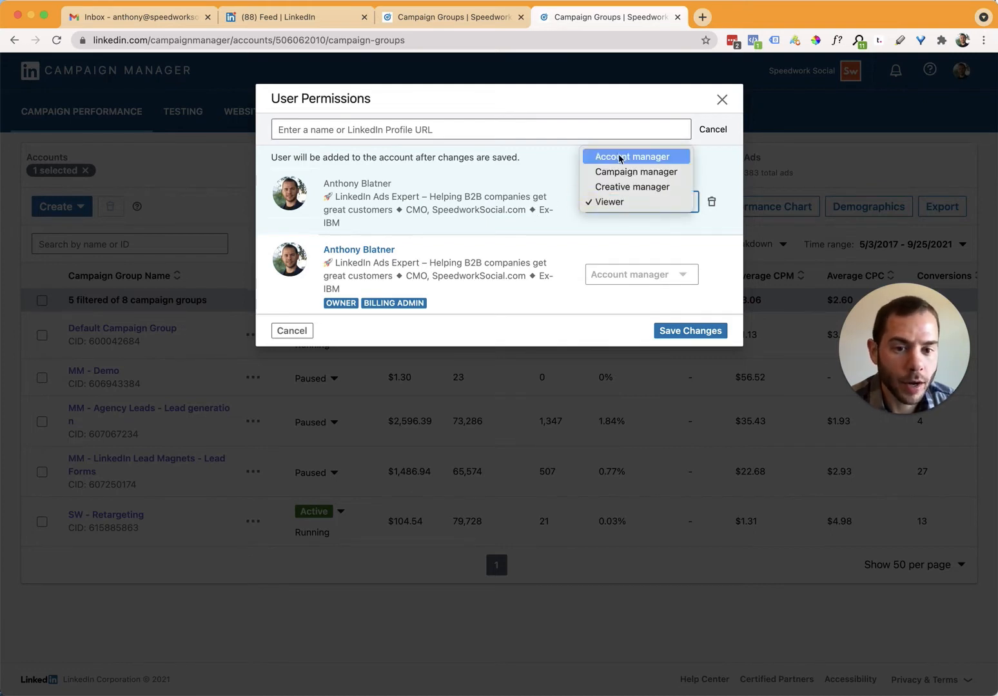
{"action": "left_click", "coordinate": [633, 156]}
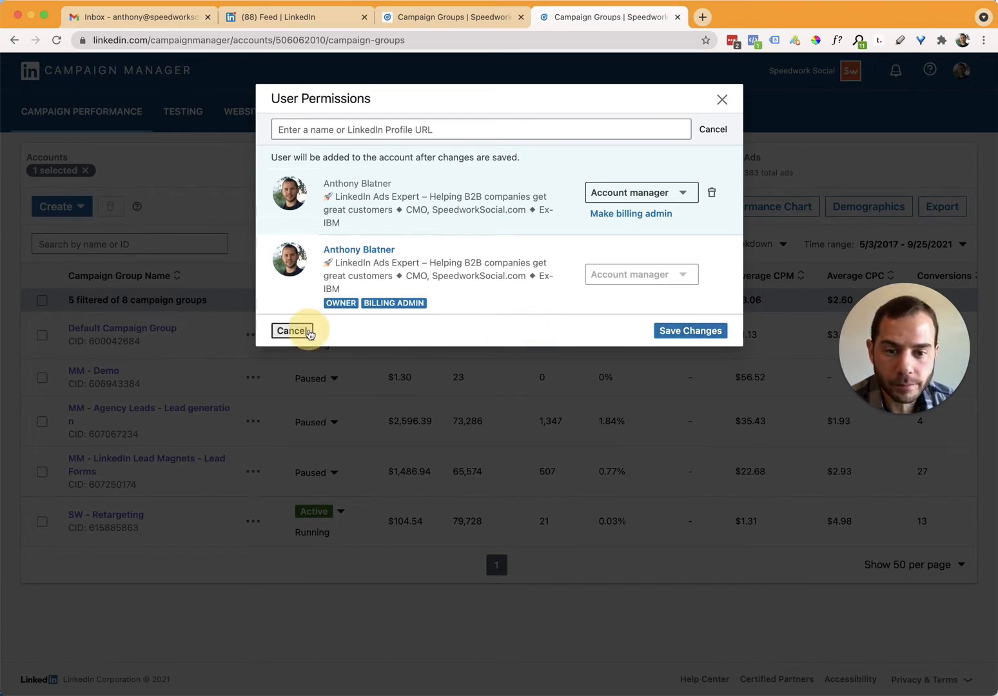
{"action": "left_click", "coordinate": [292, 331]}
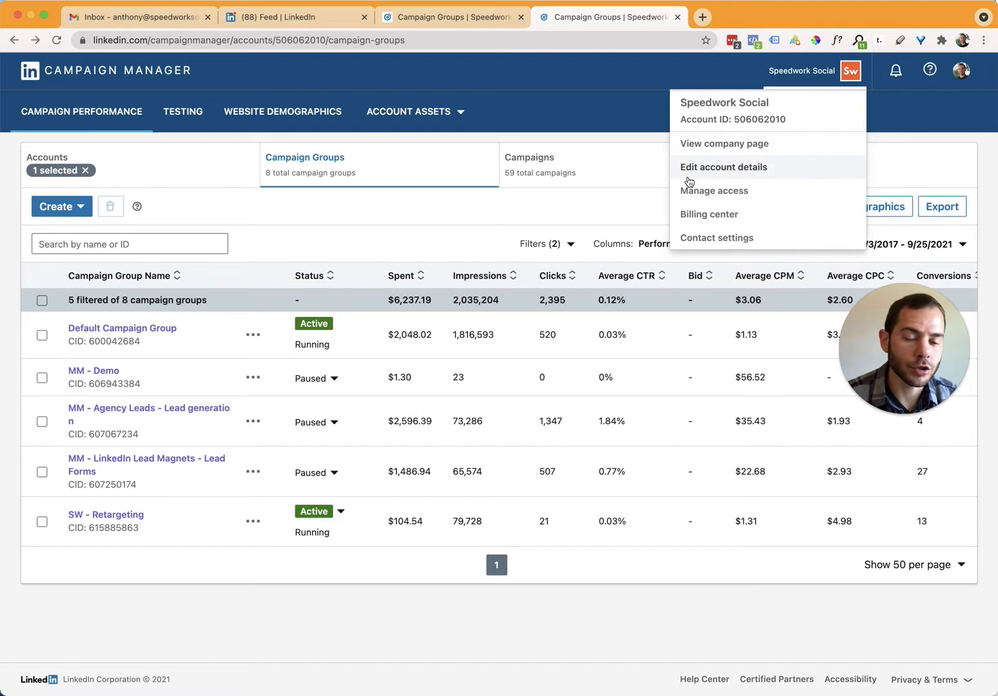
{"action": "mouse_move", "coordinate": [613, 203]}
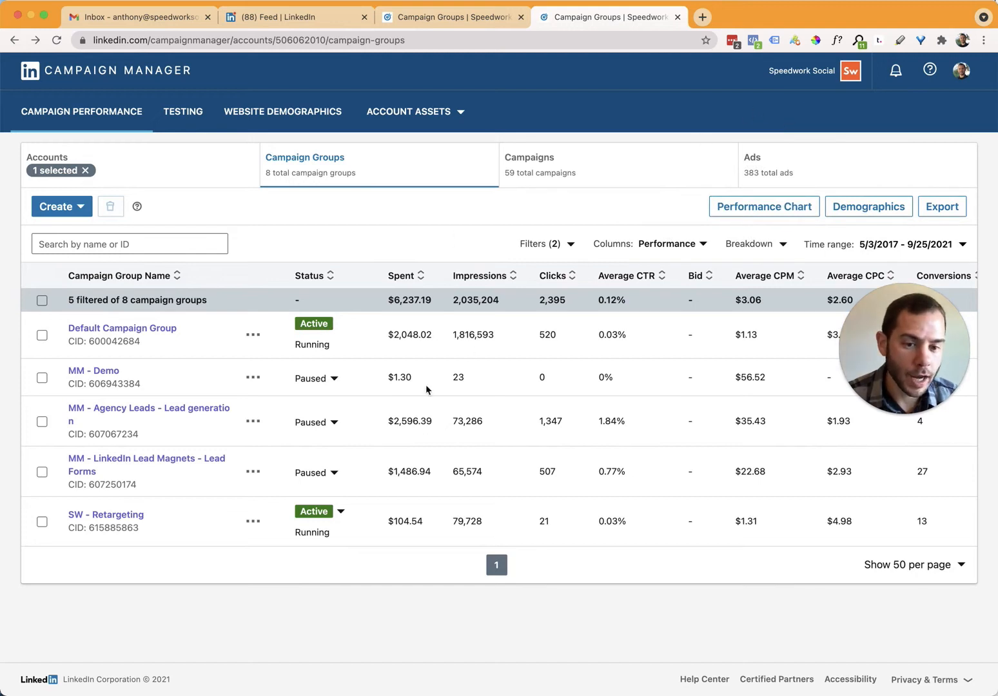
{"action": "mouse_move", "coordinate": [433, 418]}
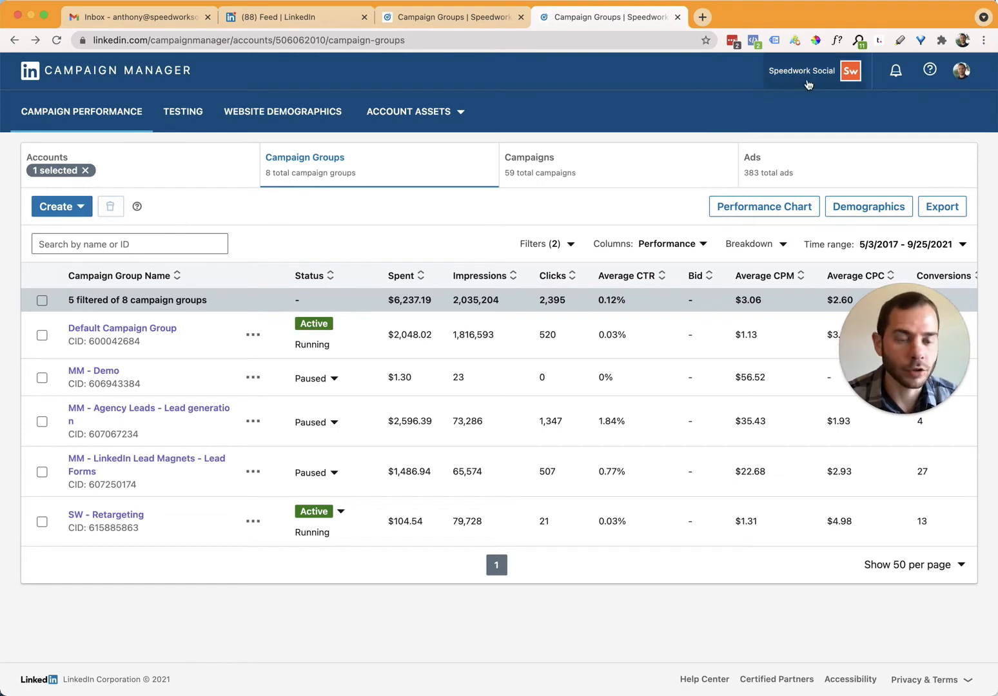
Step: Open the Speedwork company page from the Speedwork Social account options
{"action": "left_click", "coordinate": [809, 70]}
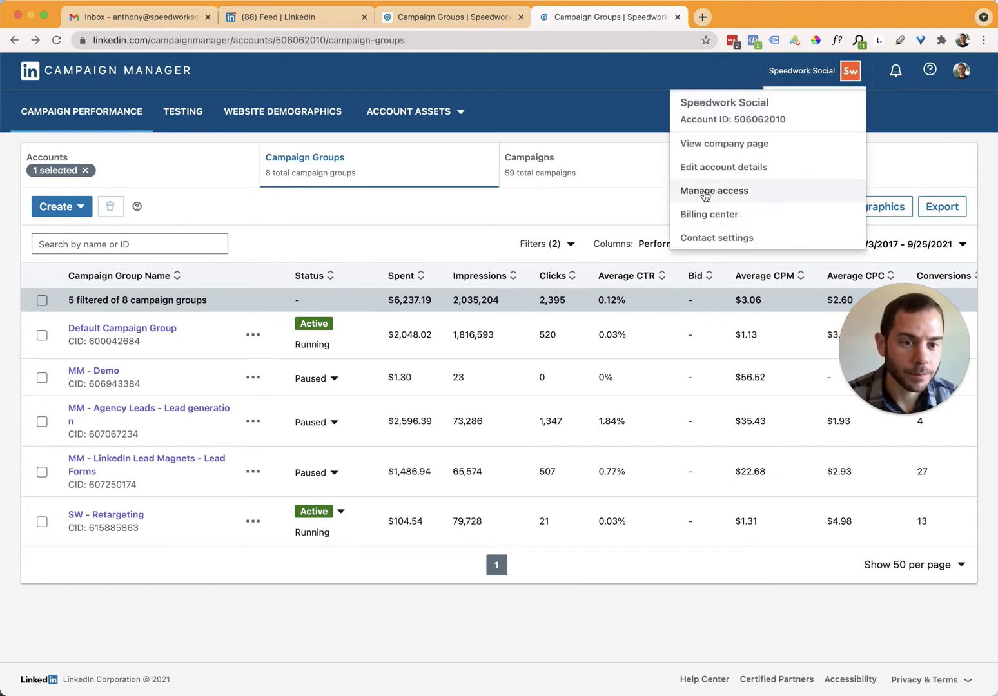
{"action": "mouse_move", "coordinate": [723, 143]}
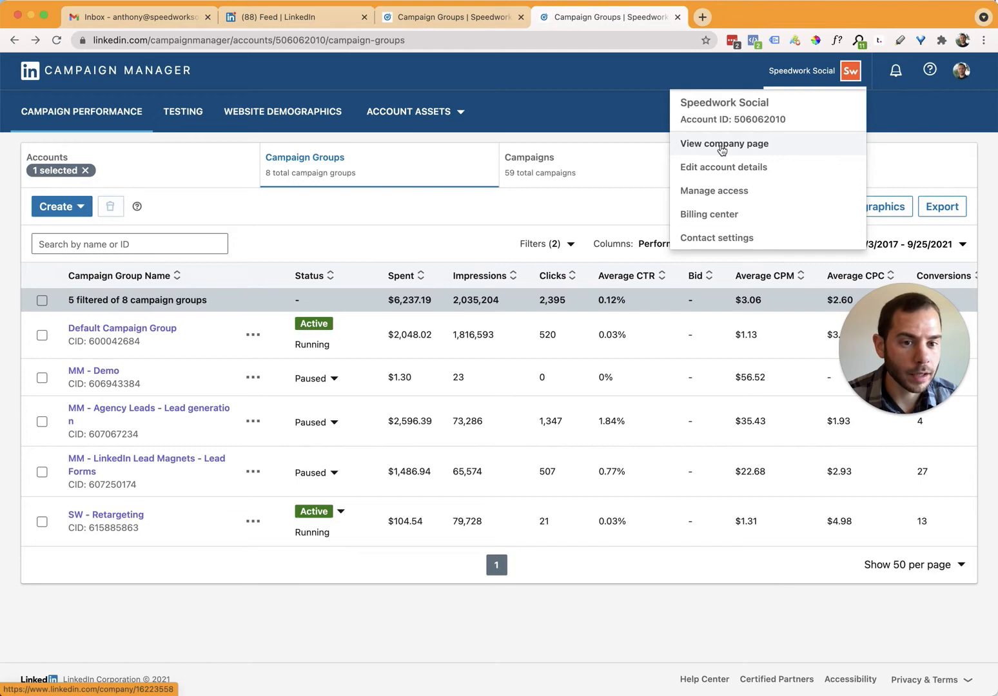
{"action": "left_click", "coordinate": [724, 143]}
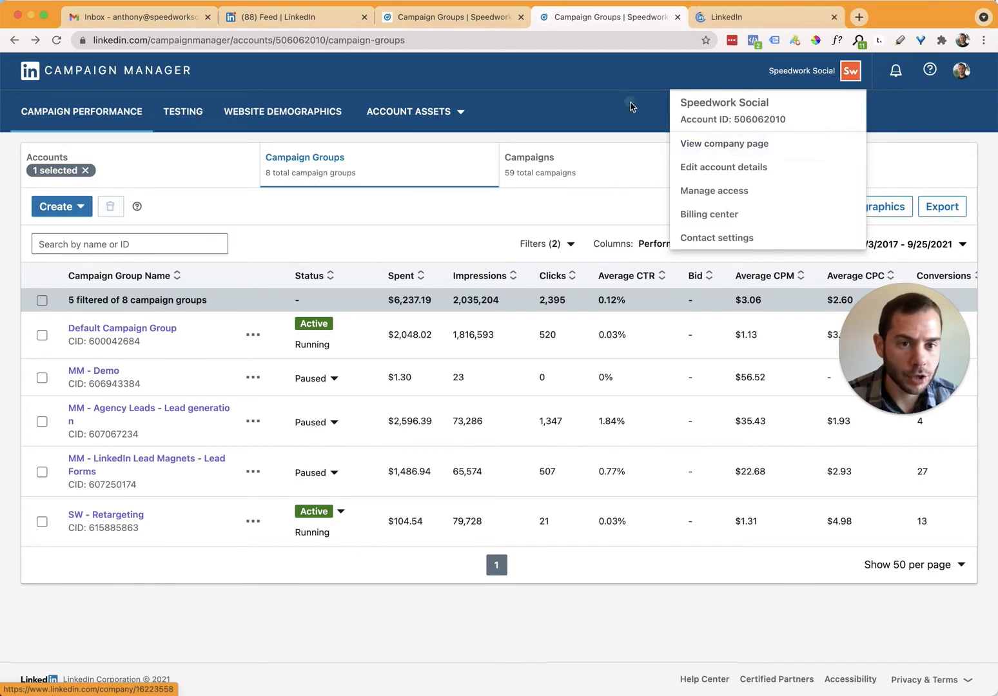
{"action": "left_click", "coordinate": [723, 143]}
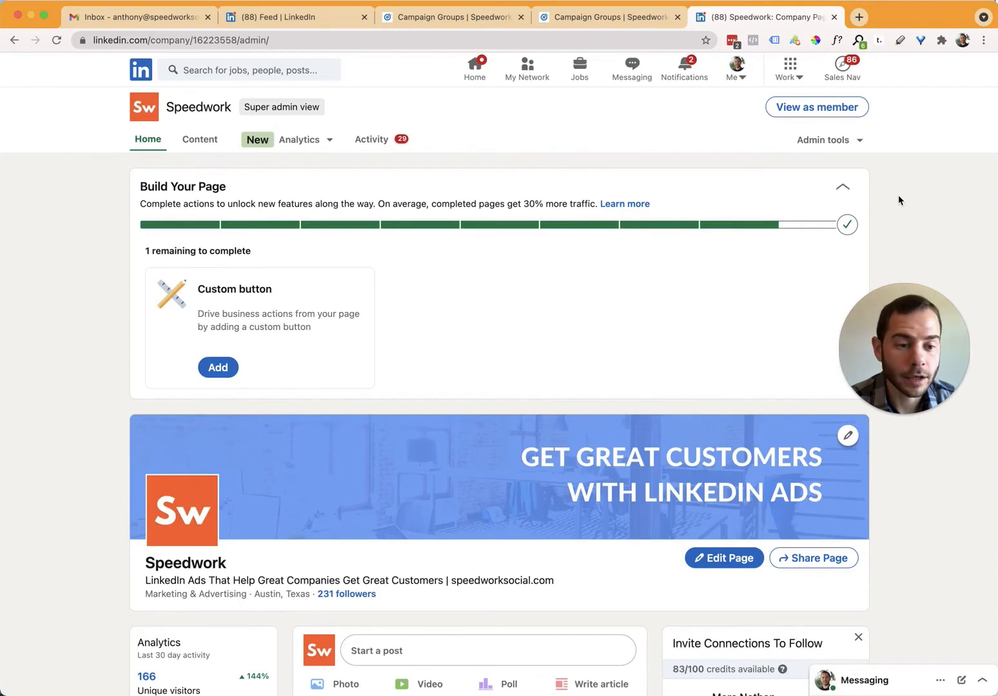
{"action": "mouse_move", "coordinate": [531, 289]}
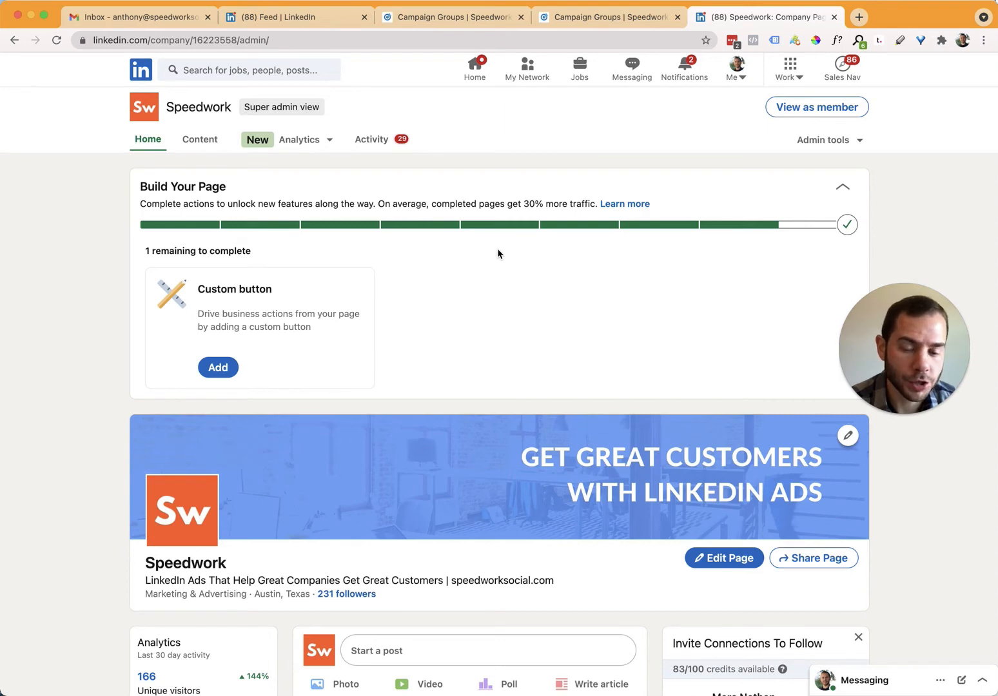
{"action": "mouse_move", "coordinate": [526, 154]}
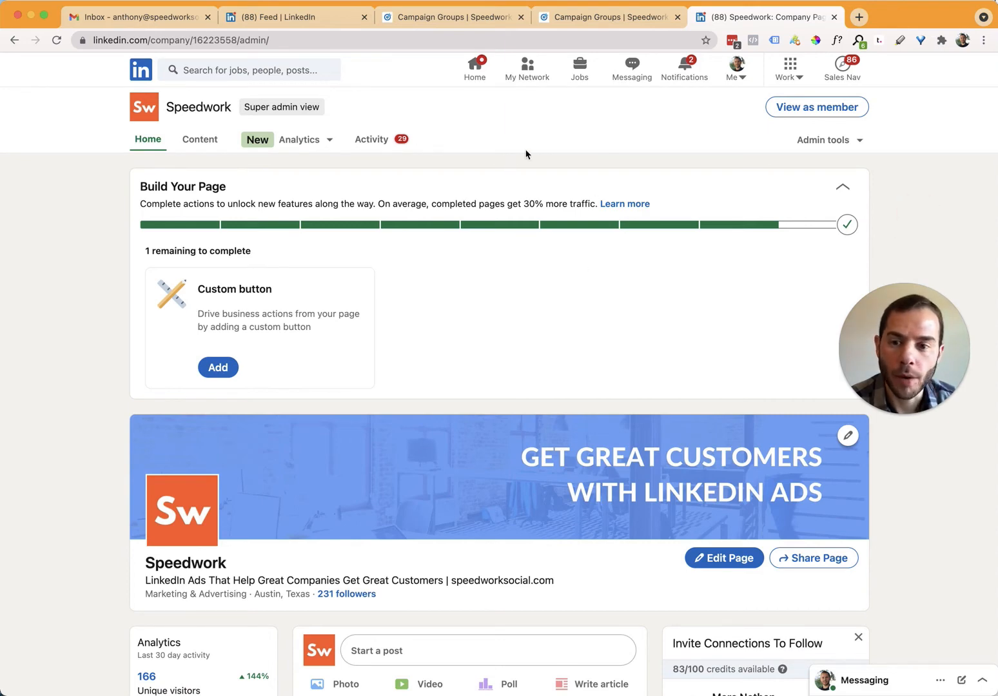
{"action": "mouse_move", "coordinate": [827, 140]}
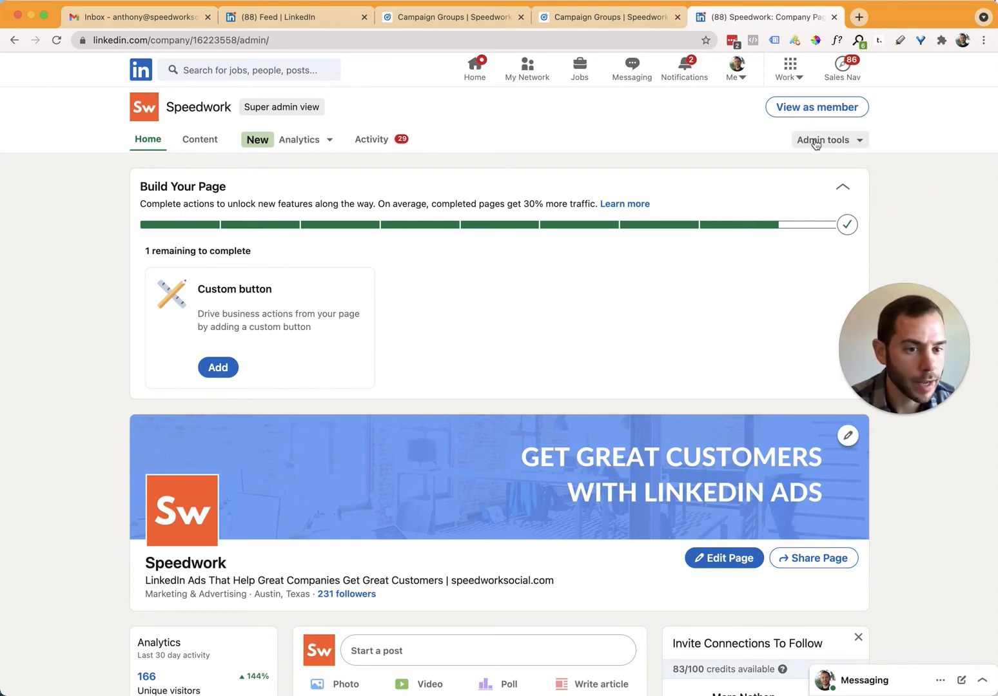
Step: Go to Admin tools > Manage admins and start adding a page admin
{"action": "left_click", "coordinate": [824, 140]}
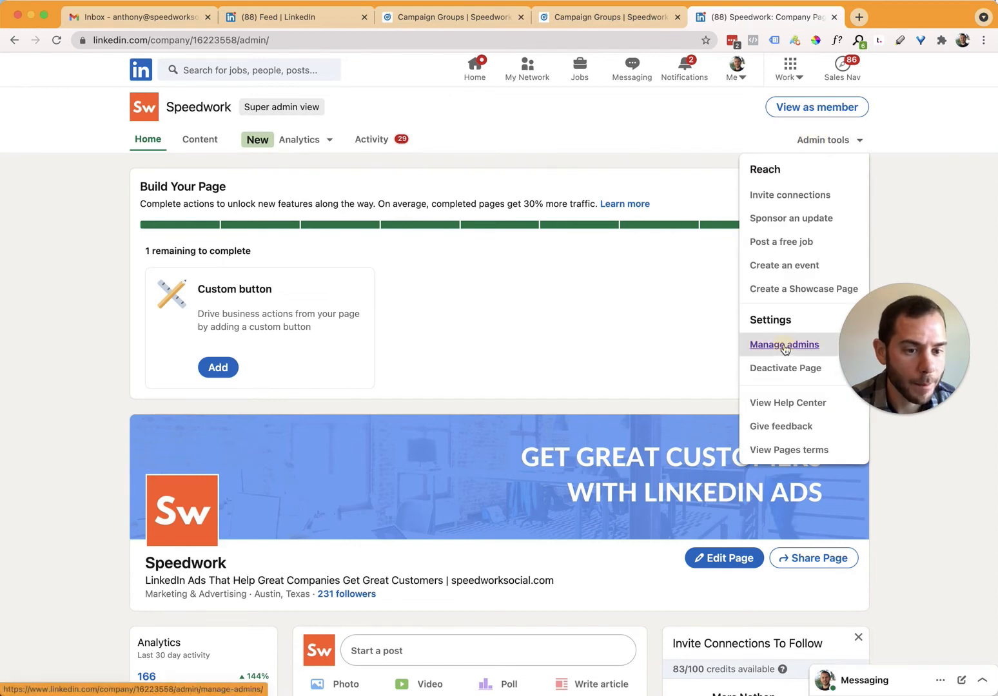
{"action": "left_click", "coordinate": [784, 344]}
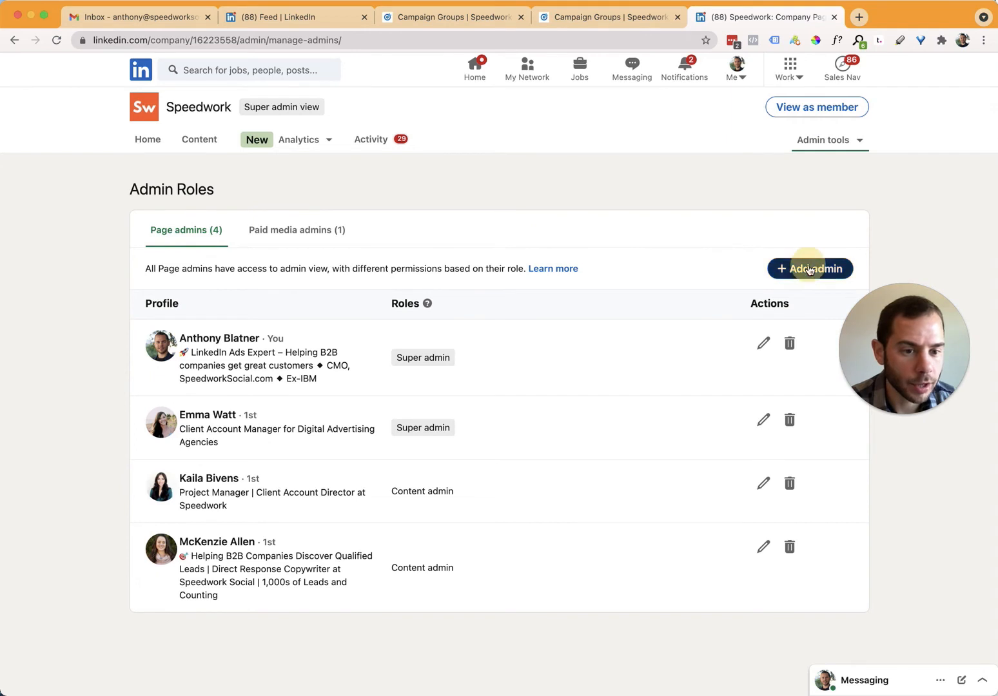
{"action": "left_click", "coordinate": [810, 269]}
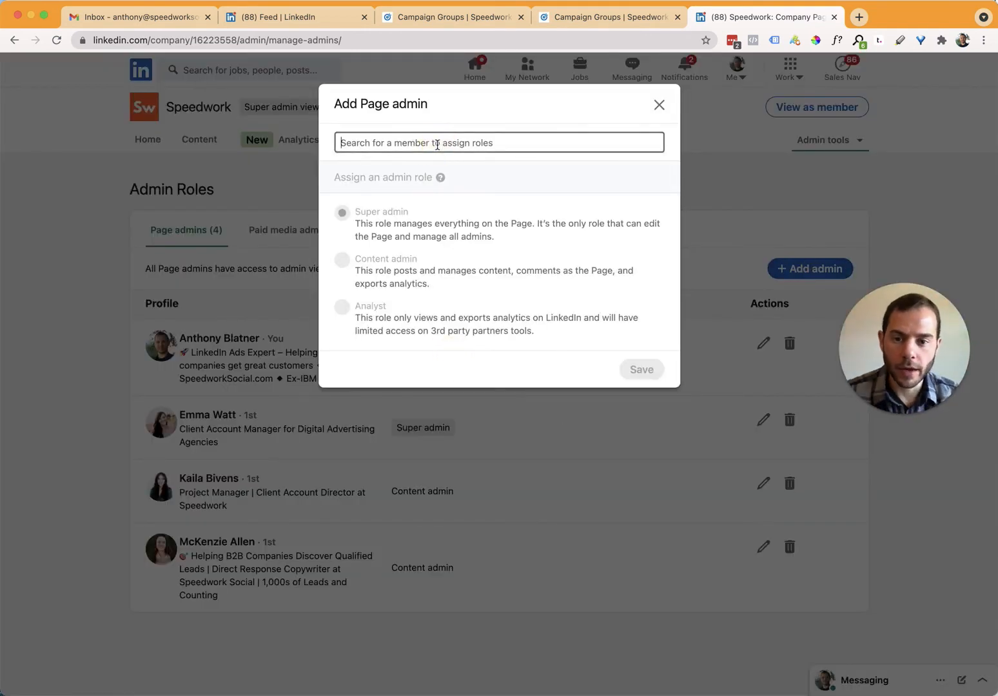
Step: Search 'Anthony Blatner' as Super admin, then close the dialog unsaved
{"action": "type", "text": "Anthony Blatner"}
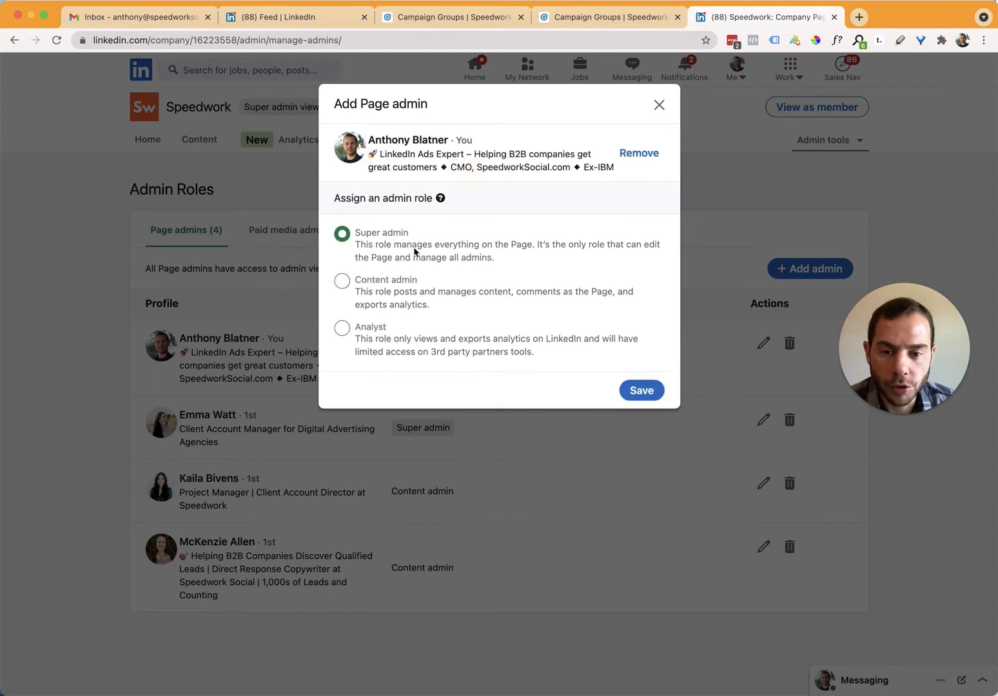
{"action": "mouse_move", "coordinate": [398, 374]}
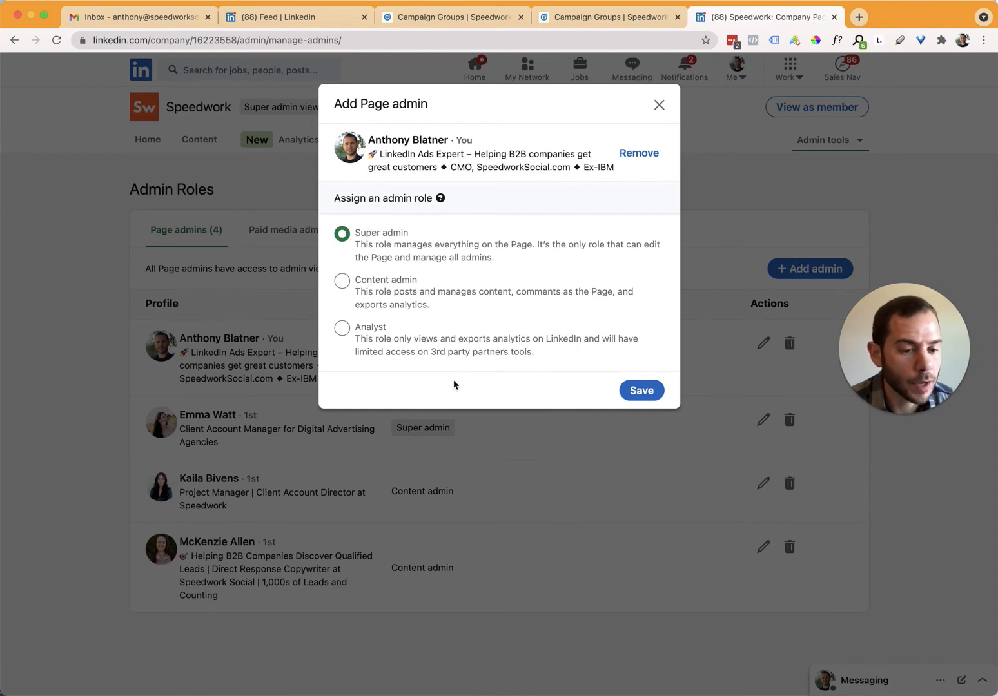
{"action": "mouse_move", "coordinate": [586, 357]}
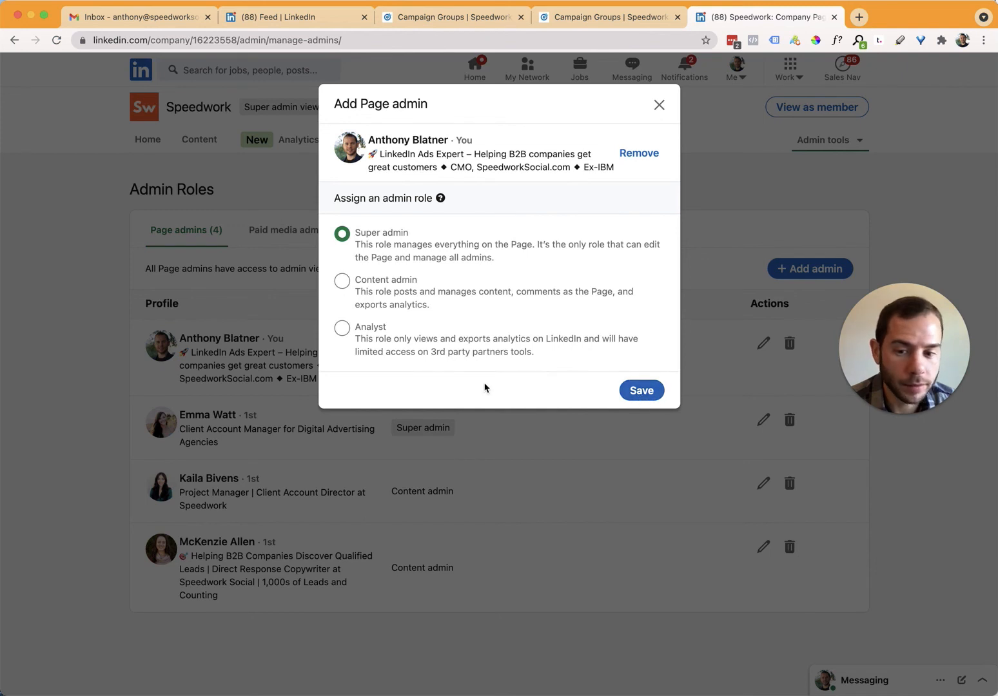
{"action": "mouse_move", "coordinate": [640, 390]}
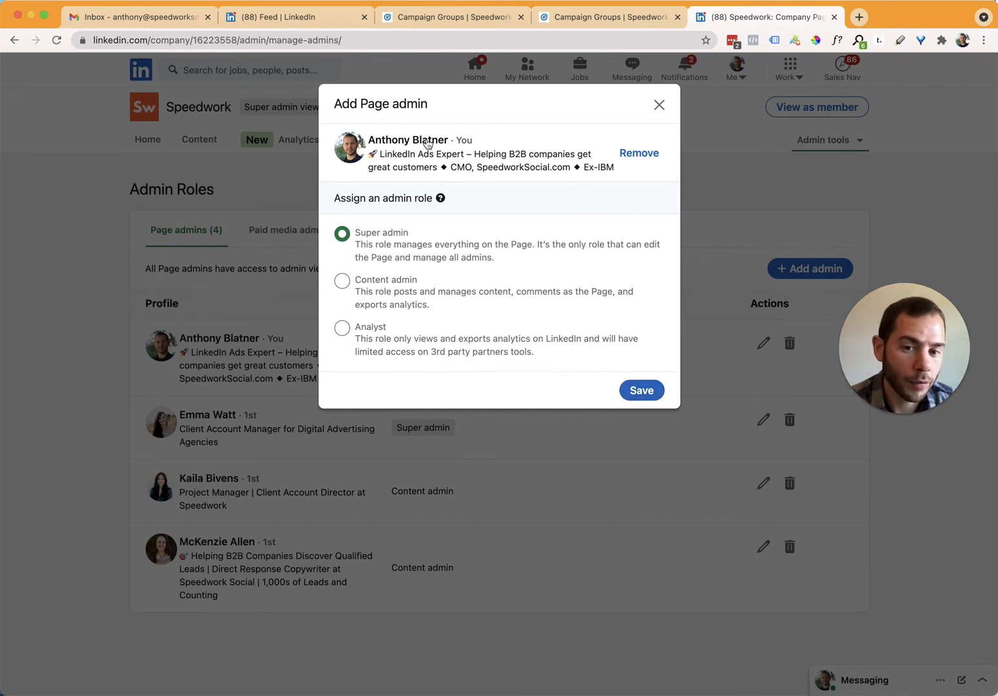
{"action": "mouse_move", "coordinate": [690, 361]}
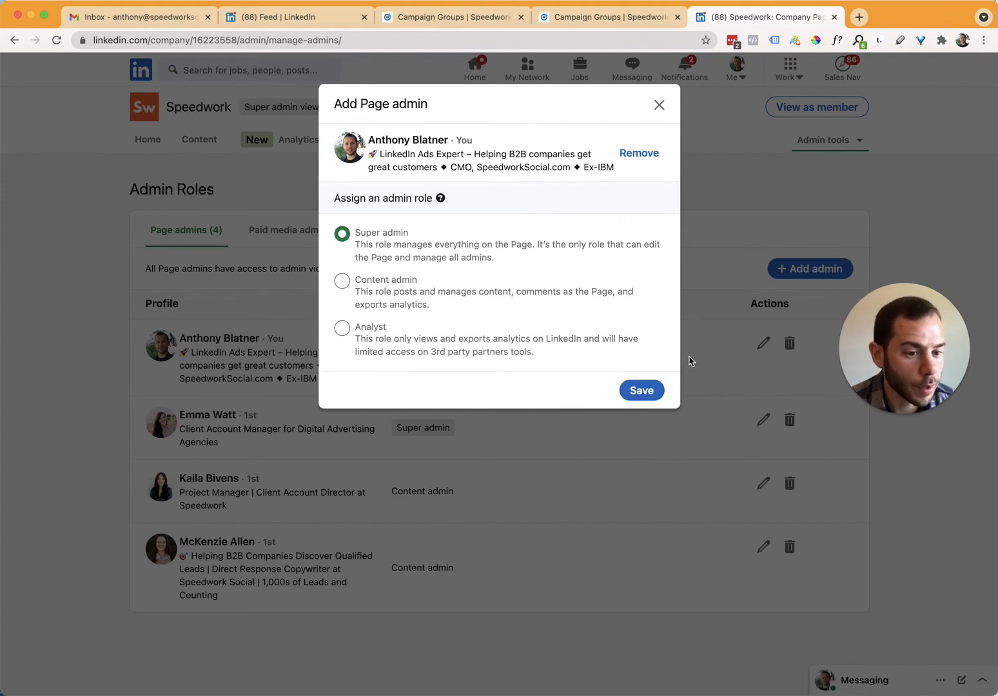
{"action": "left_click", "coordinate": [658, 105]}
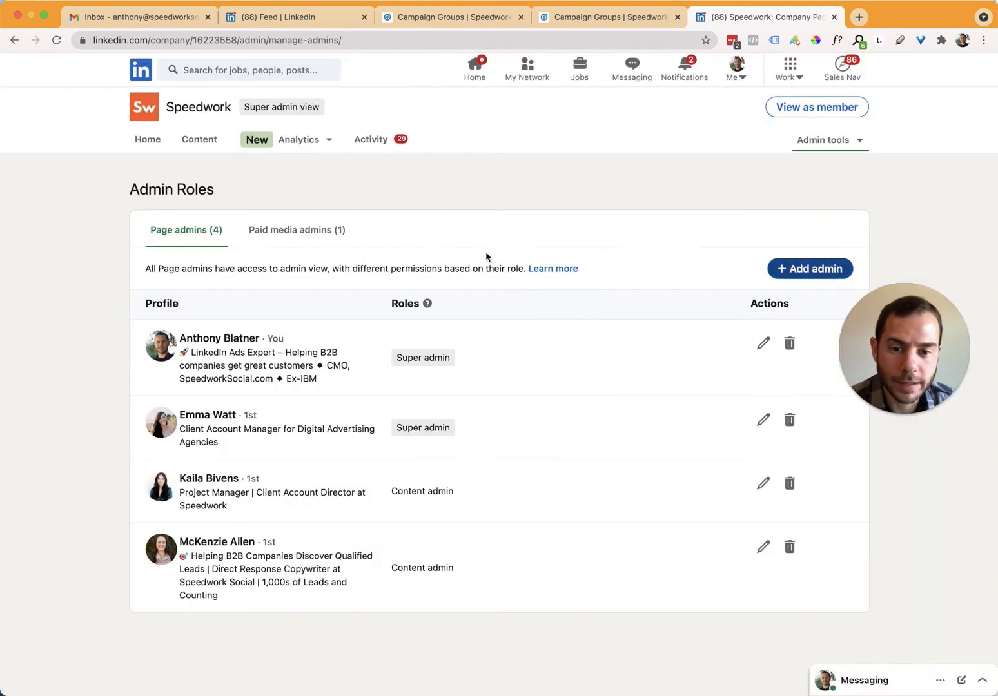
{"action": "mouse_move", "coordinate": [468, 185]}
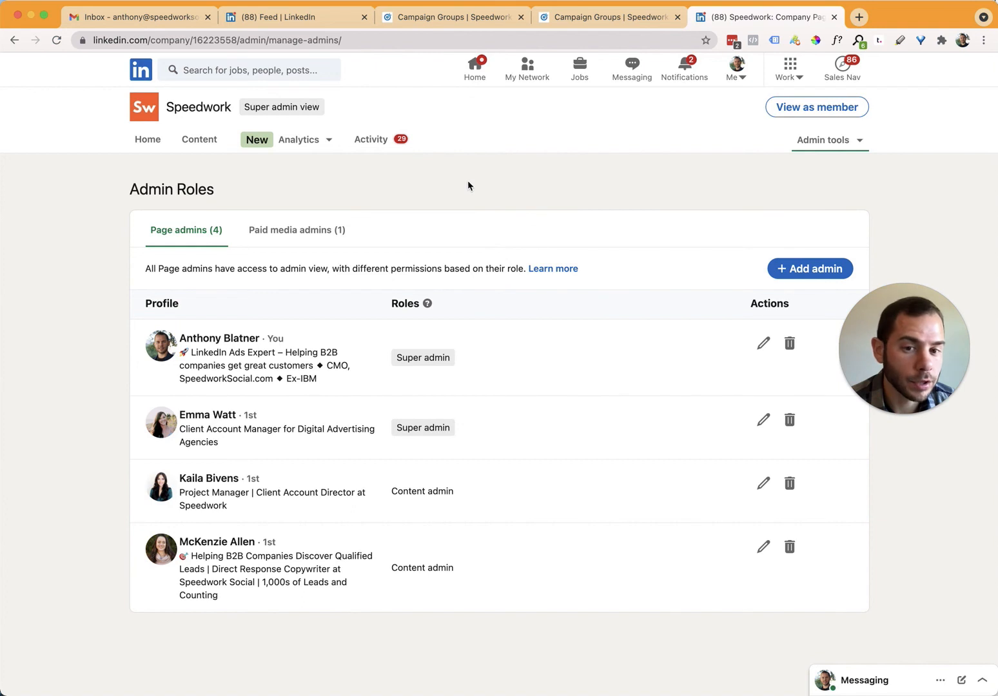